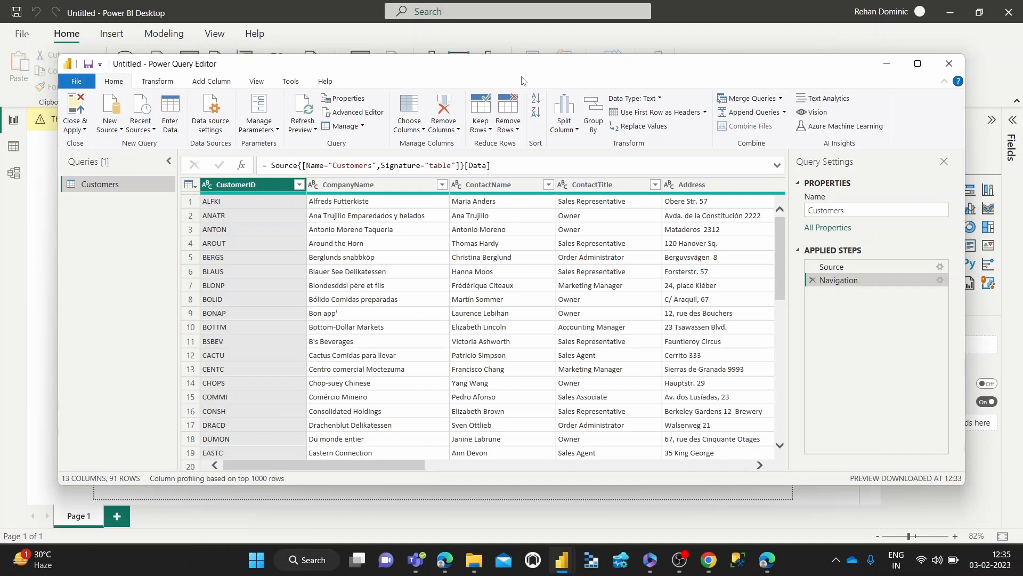
pyautogui.moveTo(403, 181)
pyautogui.write('5')
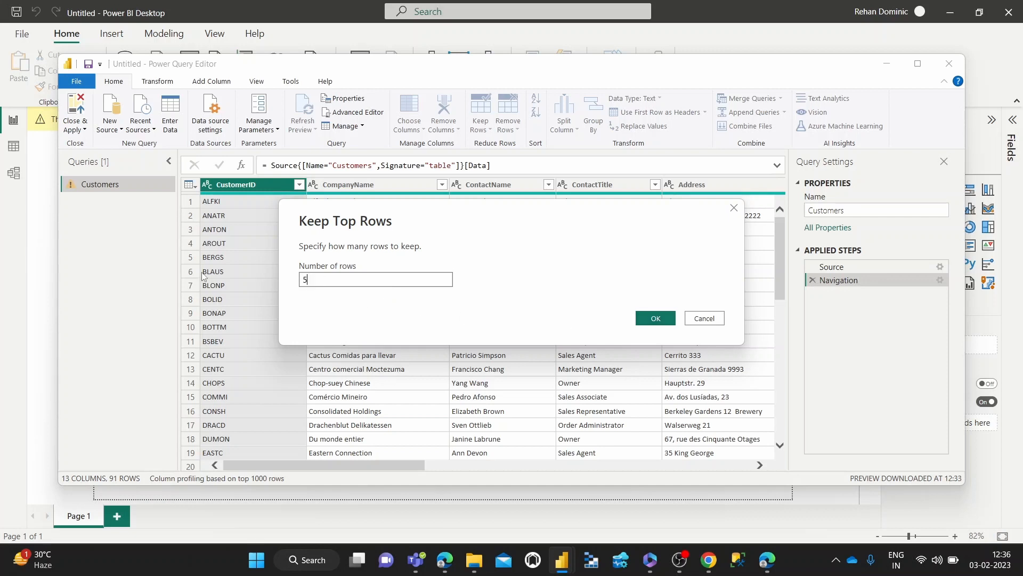
# Step: Confirm Keep Top Rows with 5 rows for the Customers query
pyautogui.click(655, 318)
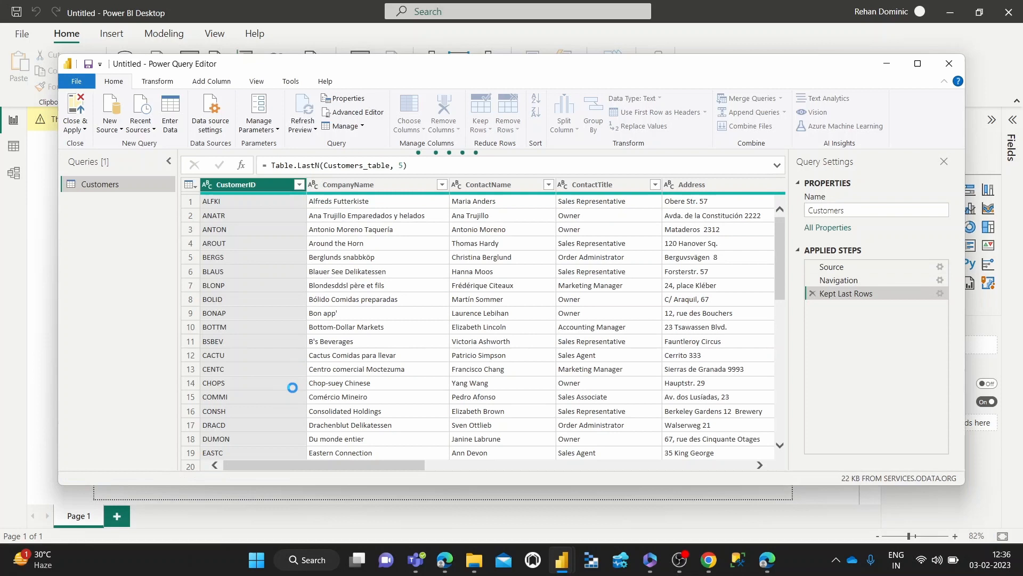
# Step: Choose Keep Bottom Rows from the Keep Rows menu for the Customers query
pyautogui.click(481, 112)
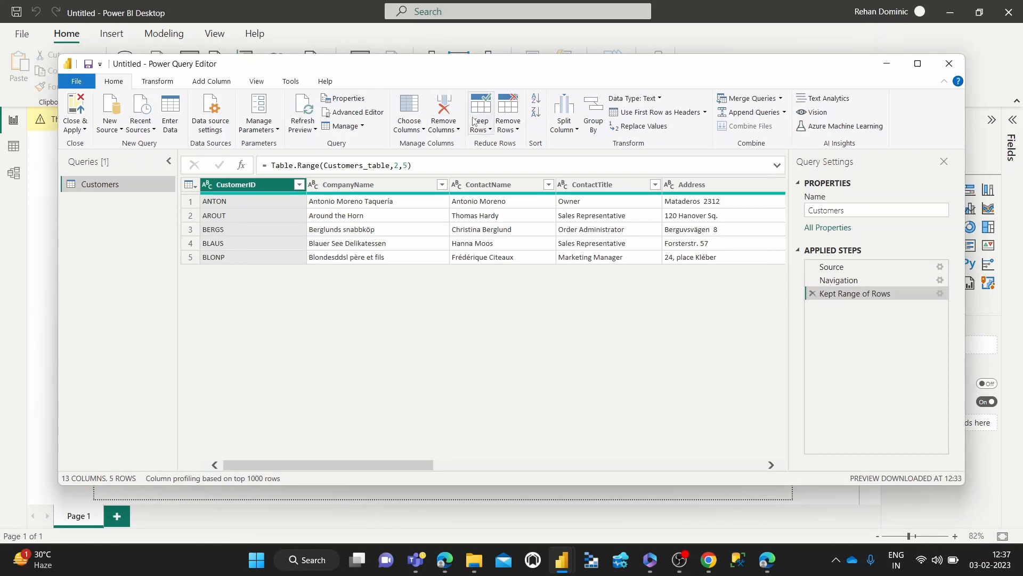